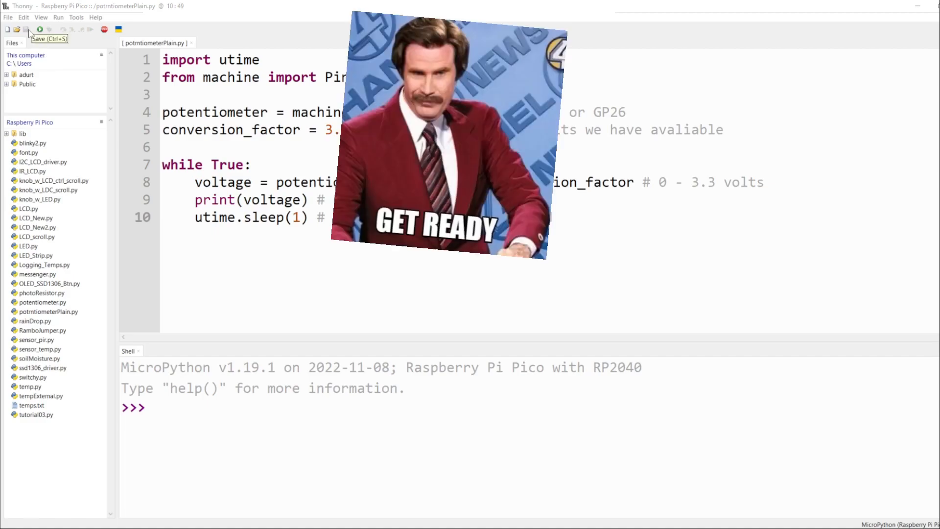
left_click(39, 29)
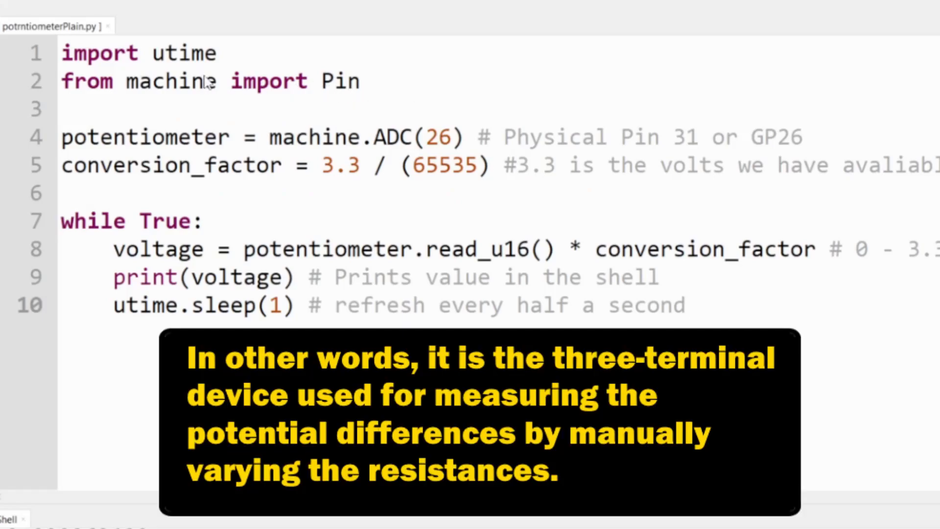
mouse_move(326, 151)
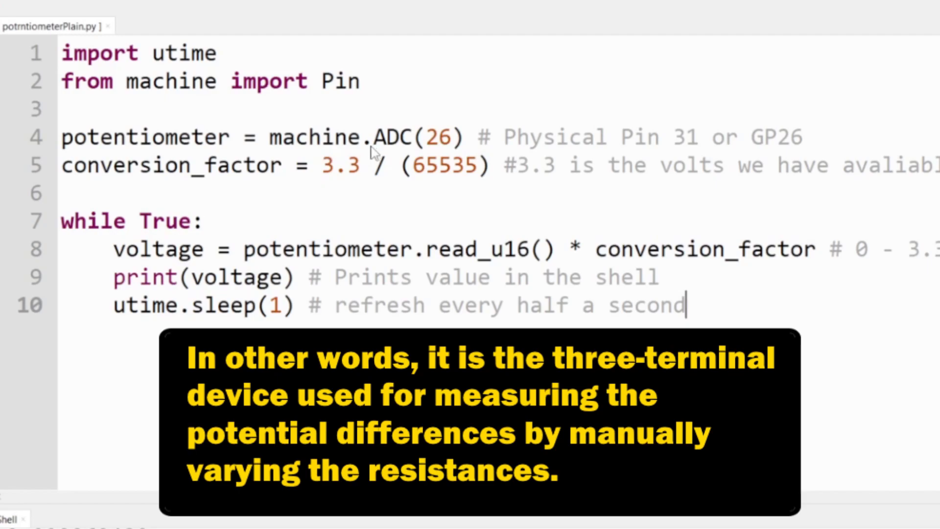
mouse_move(324, 181)
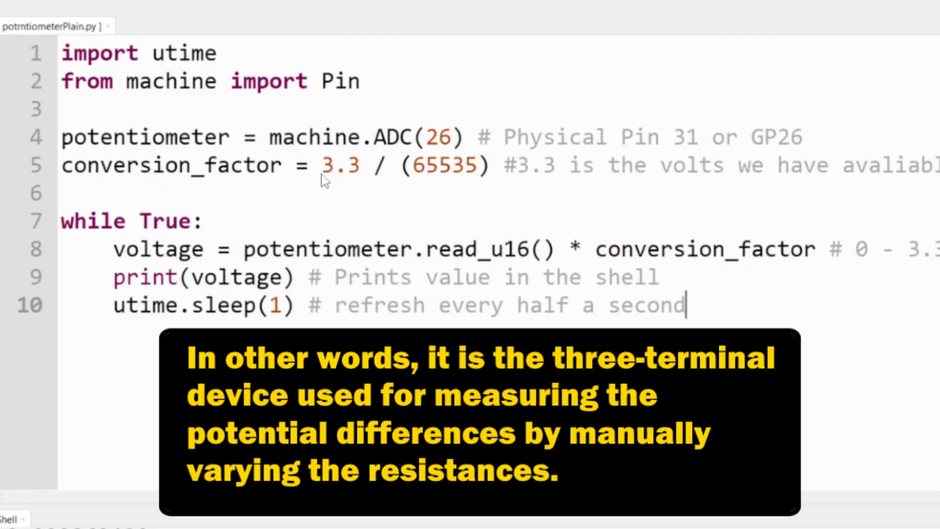
double_click(340, 165)
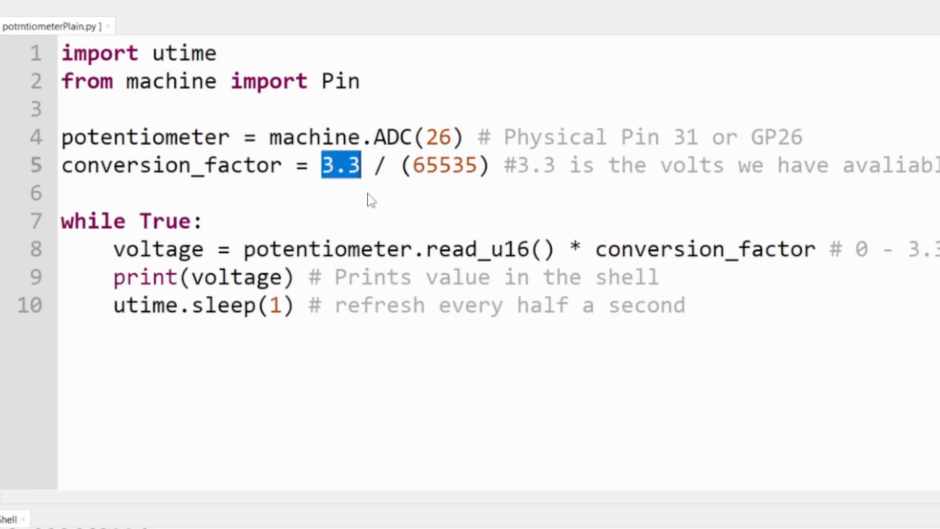
double_click(448, 165)
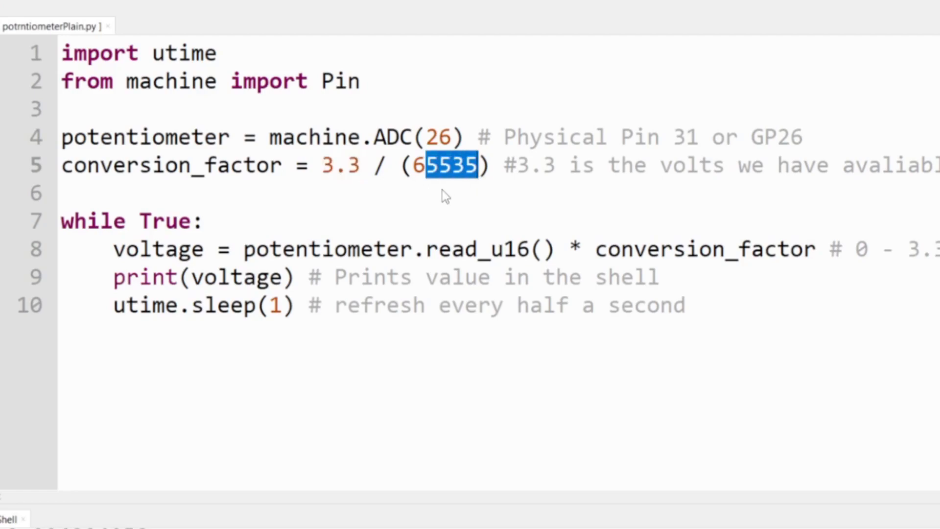